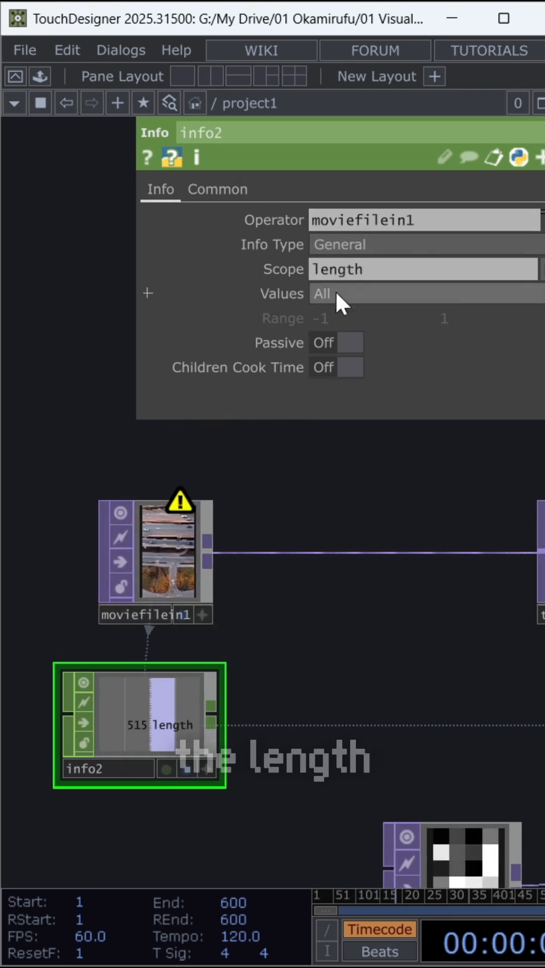
mouse_move(392, 630)
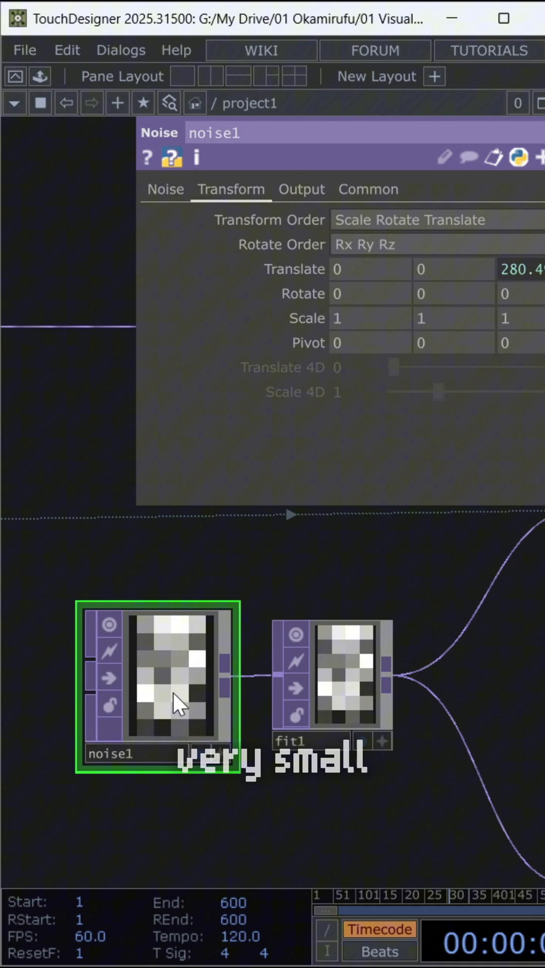
- Show the noise's Common page with its 4 by 7 resolution and nearest-pixel smoothing
left_click(367, 189)
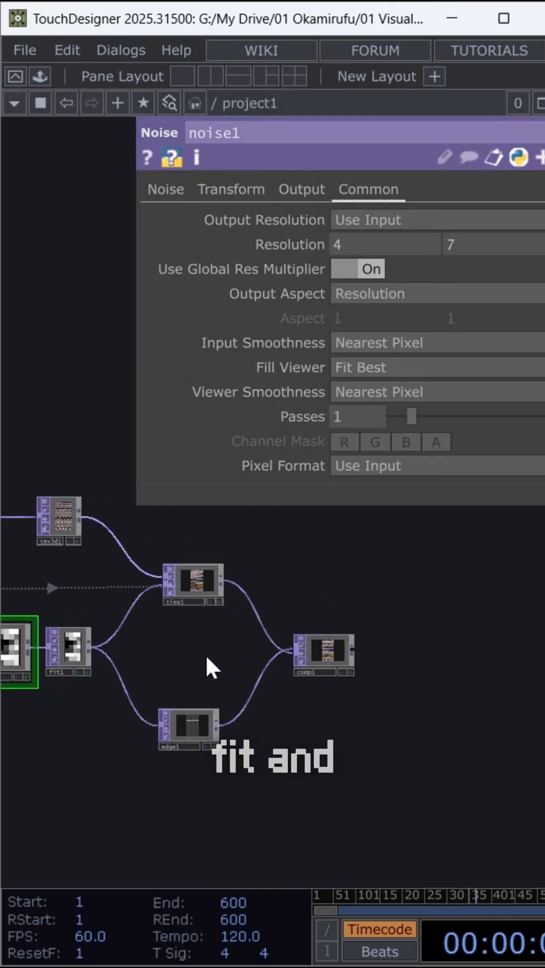
- View fit1's Fit Vertical setting, then bring the edge1 outlines into view
left_click(67, 652)
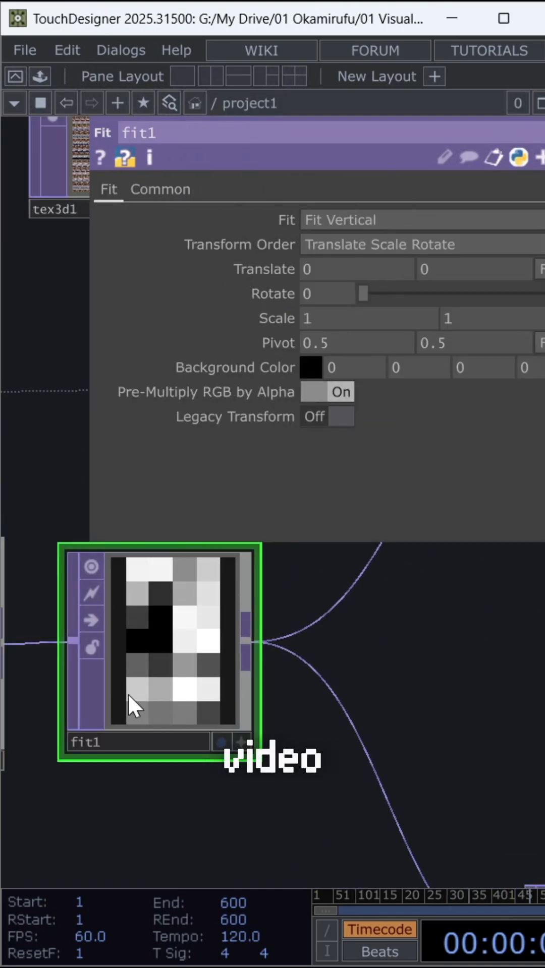
left_click(160, 189)
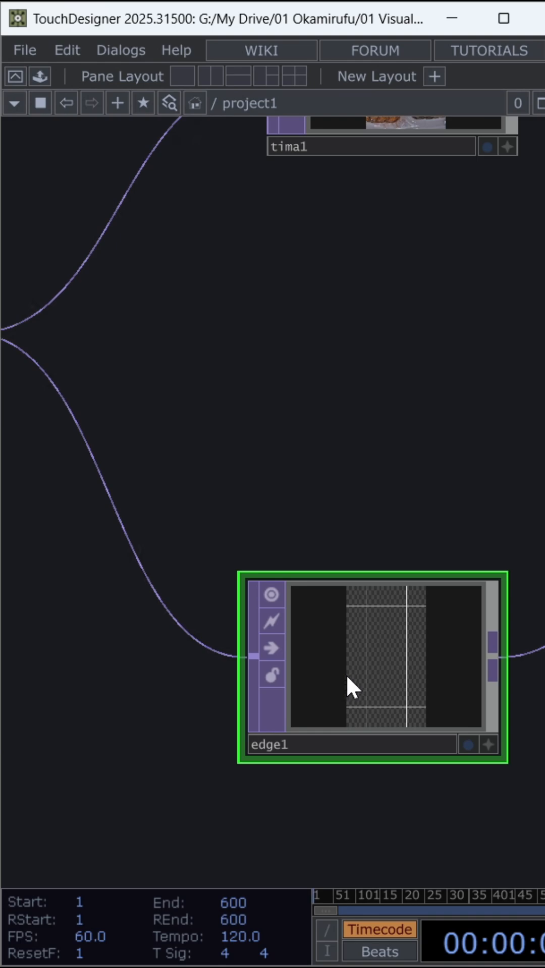
- Reveal noise1's Translate tz expression absTime.seconds/10 on the Transform page
scroll("down", 3)
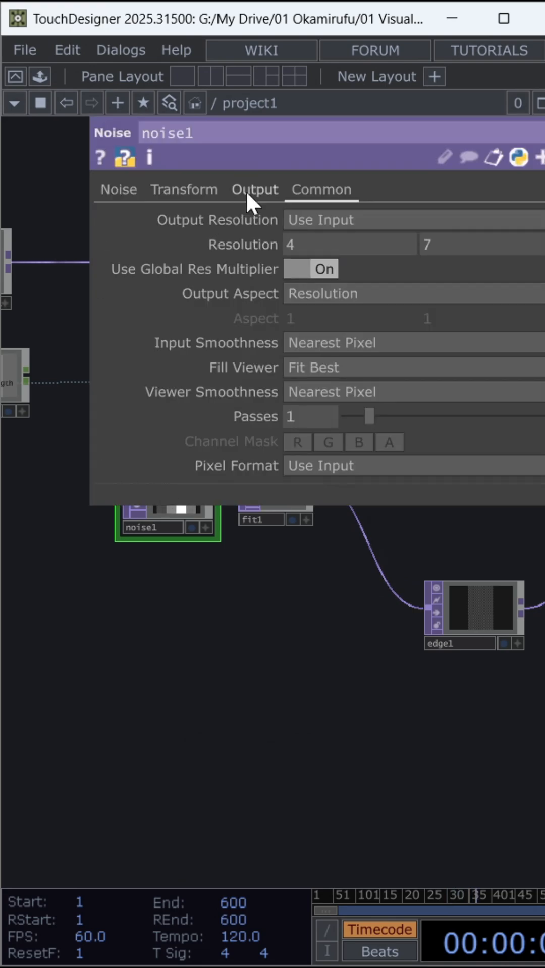
left_click(183, 189)
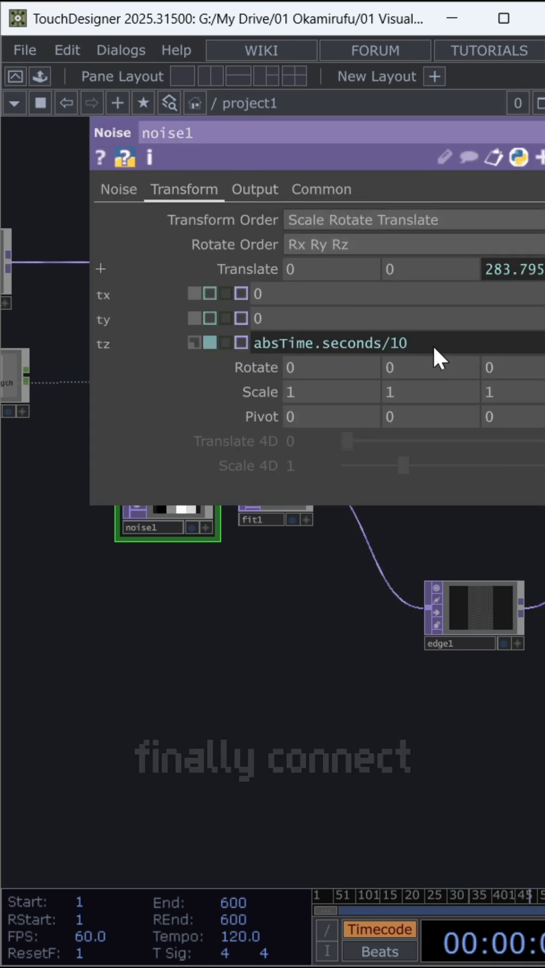